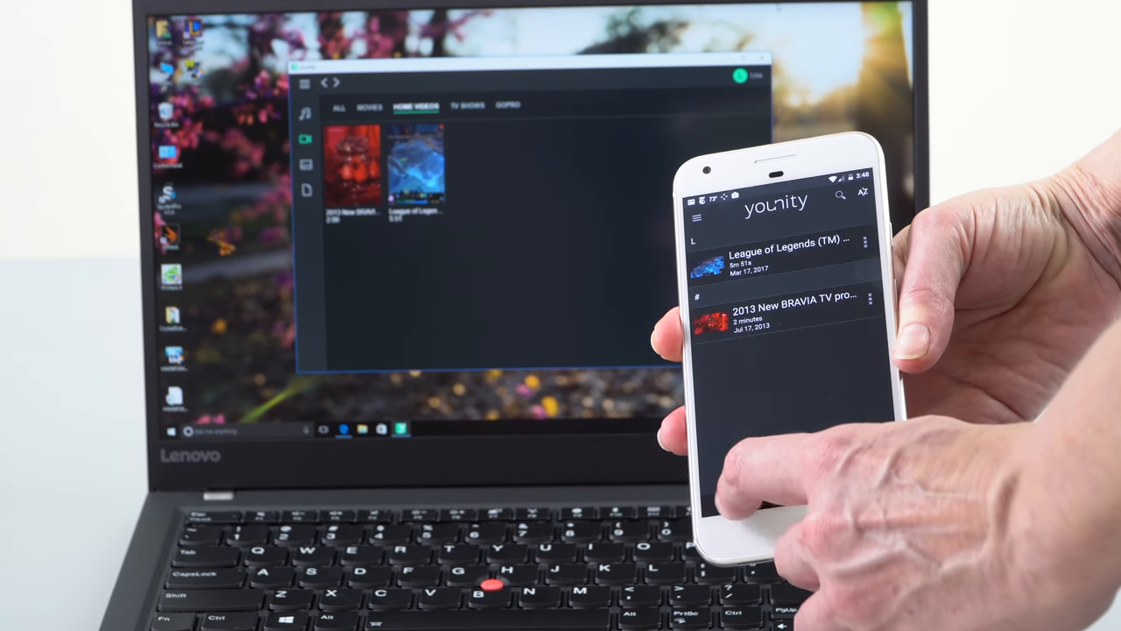
Scroll the X1 Carbon tech specs down past battery, ports and connectivity to the 2.49 lb weight and Colors row.
click(697, 217)
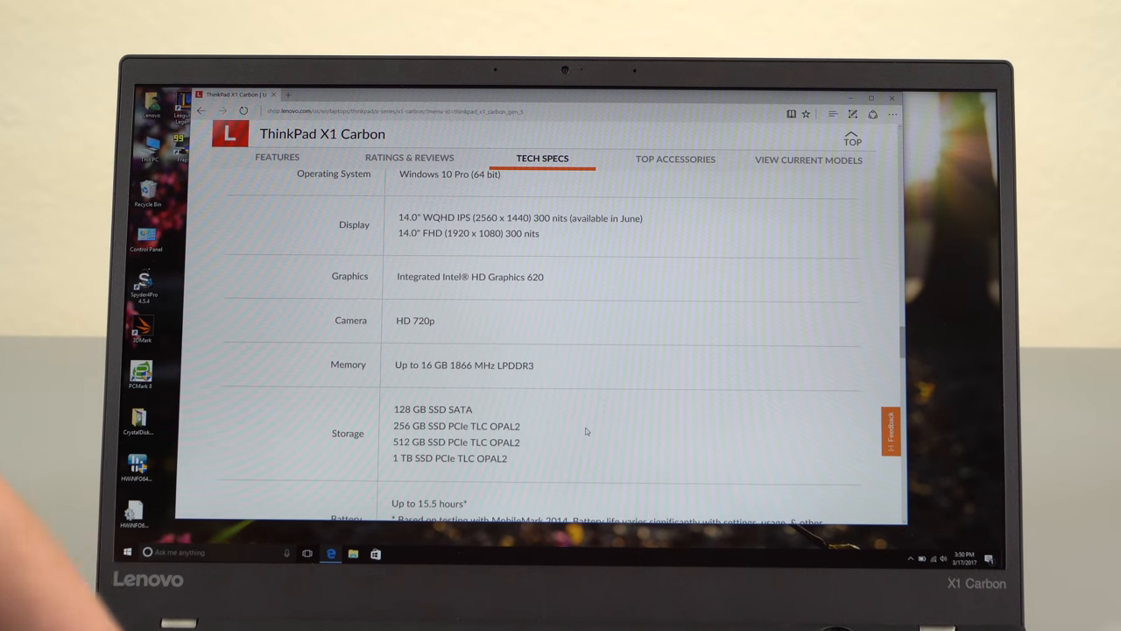
scroll(down, 3)
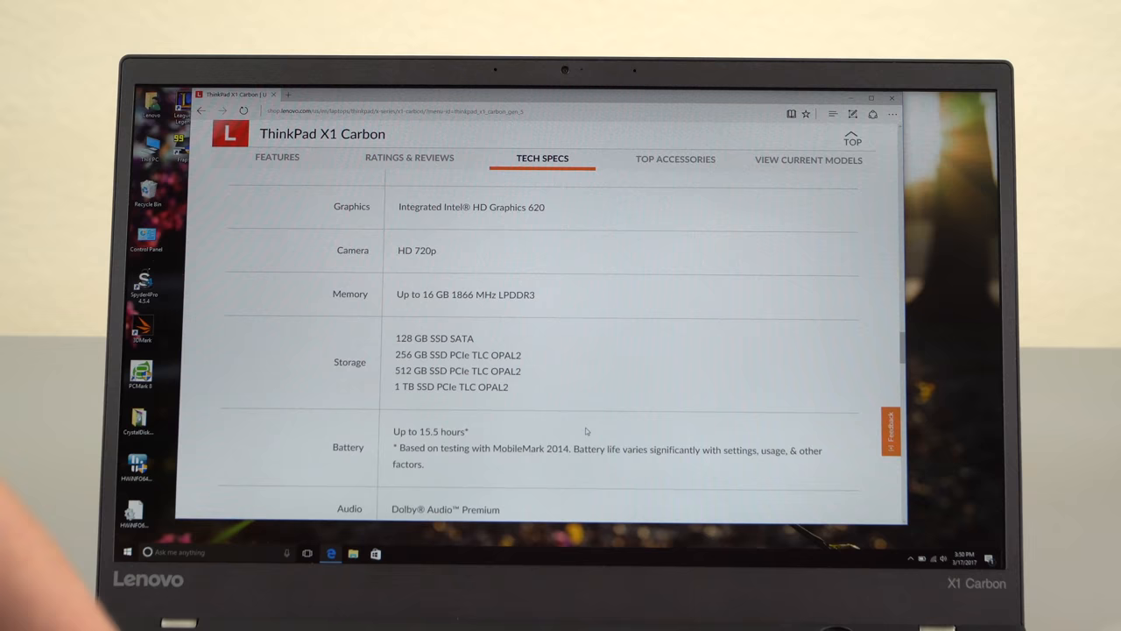
scroll(down, 3)
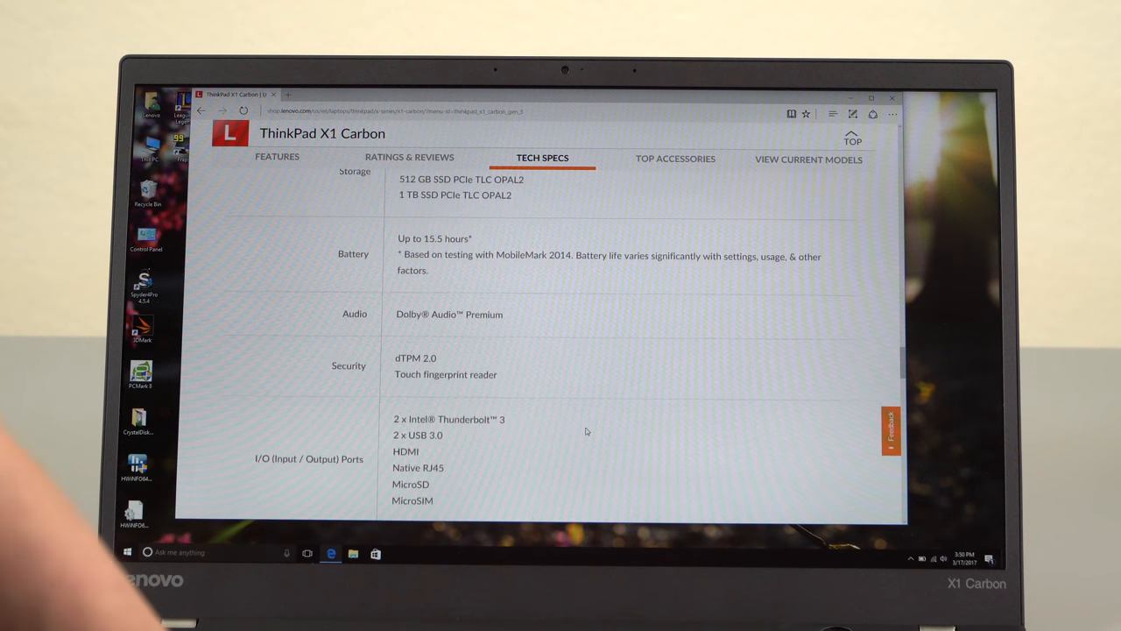
scroll(down, 3)
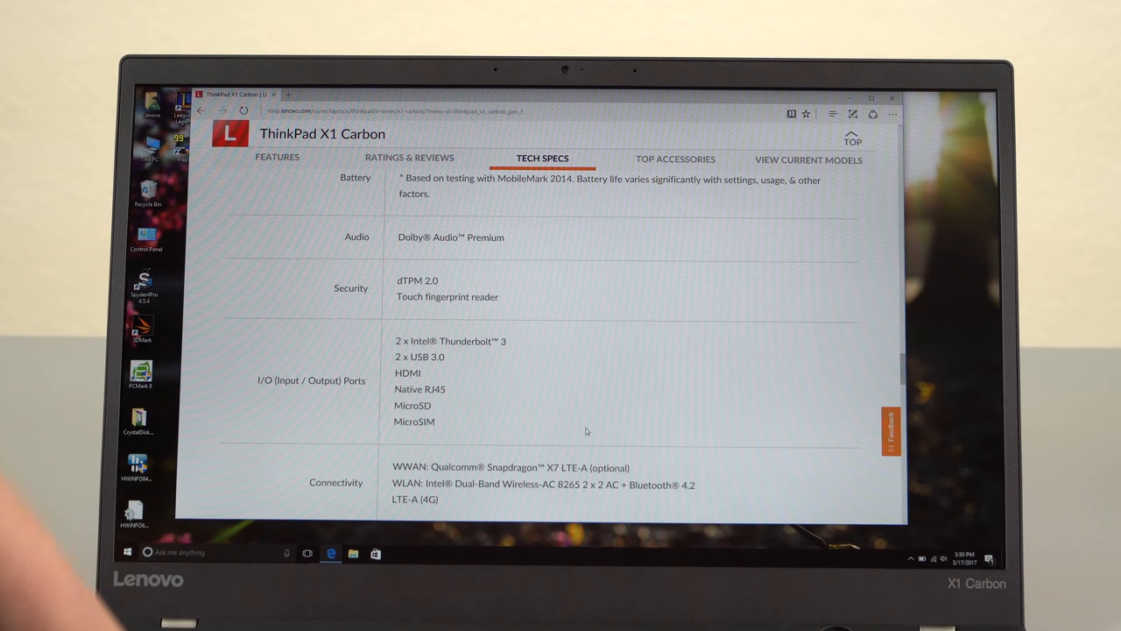
scroll(down, 3)
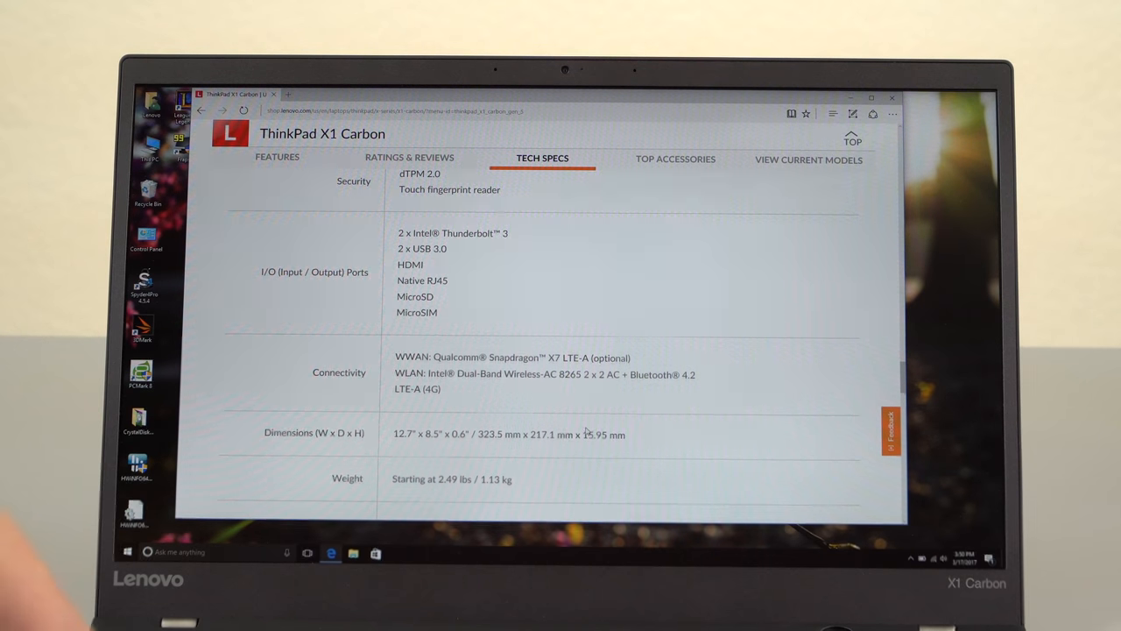
scroll(down, 3)
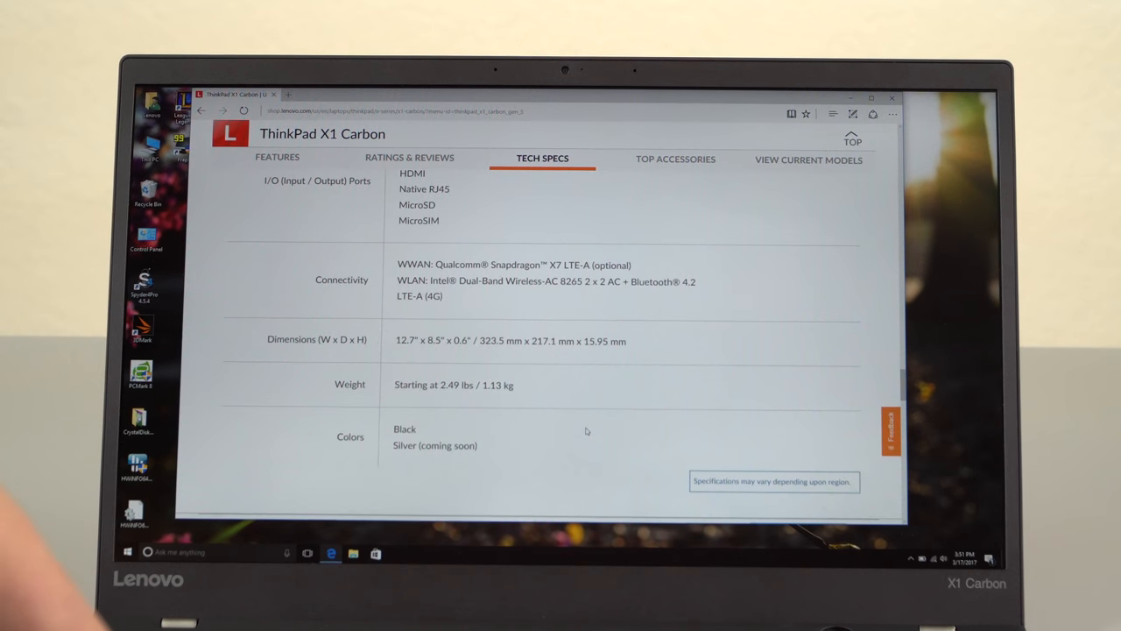
scroll(down, 3)
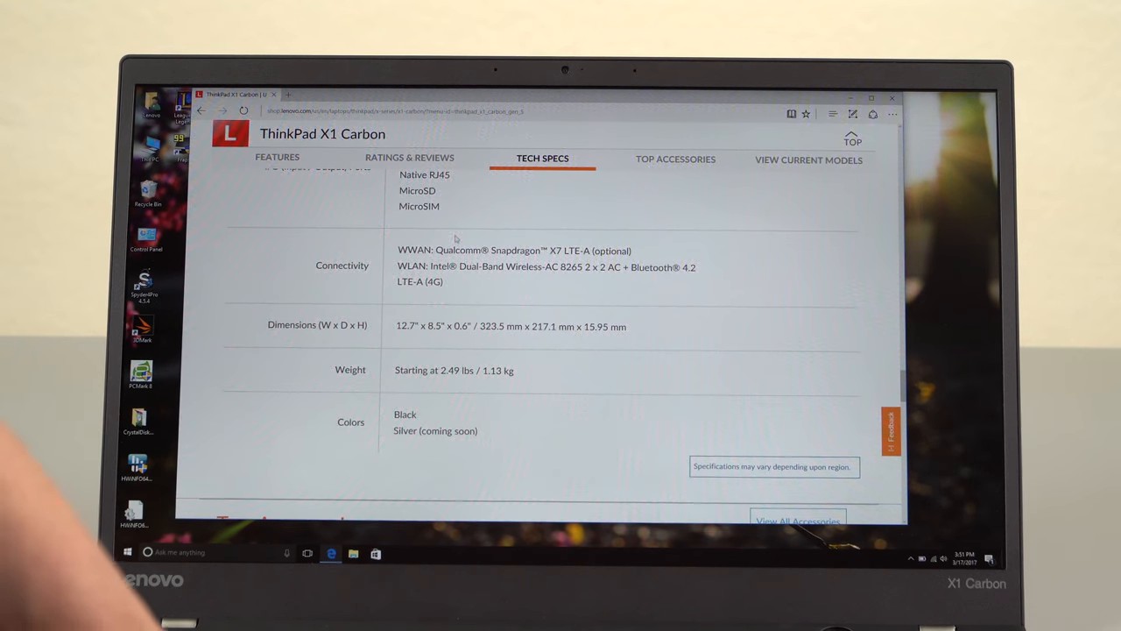